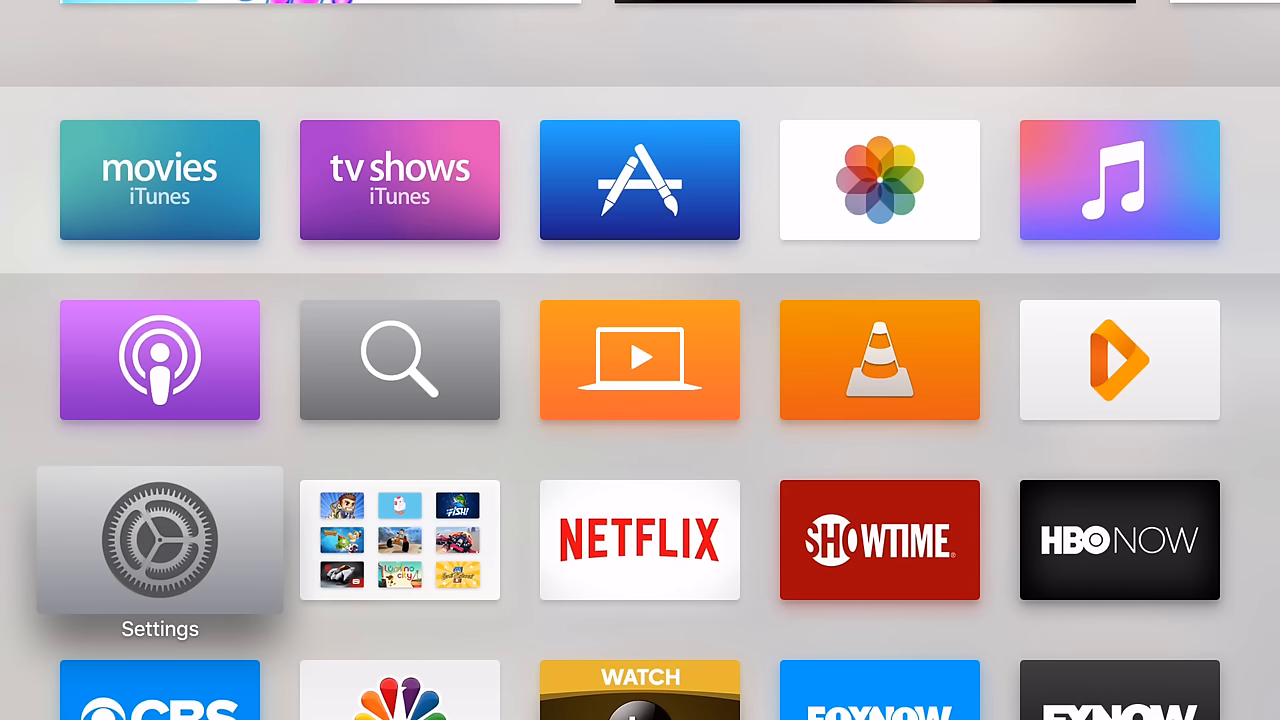
- Launch Settings from the Home Screen to reach its main category list
{"action": "left_click", "coordinate": [160, 540]}
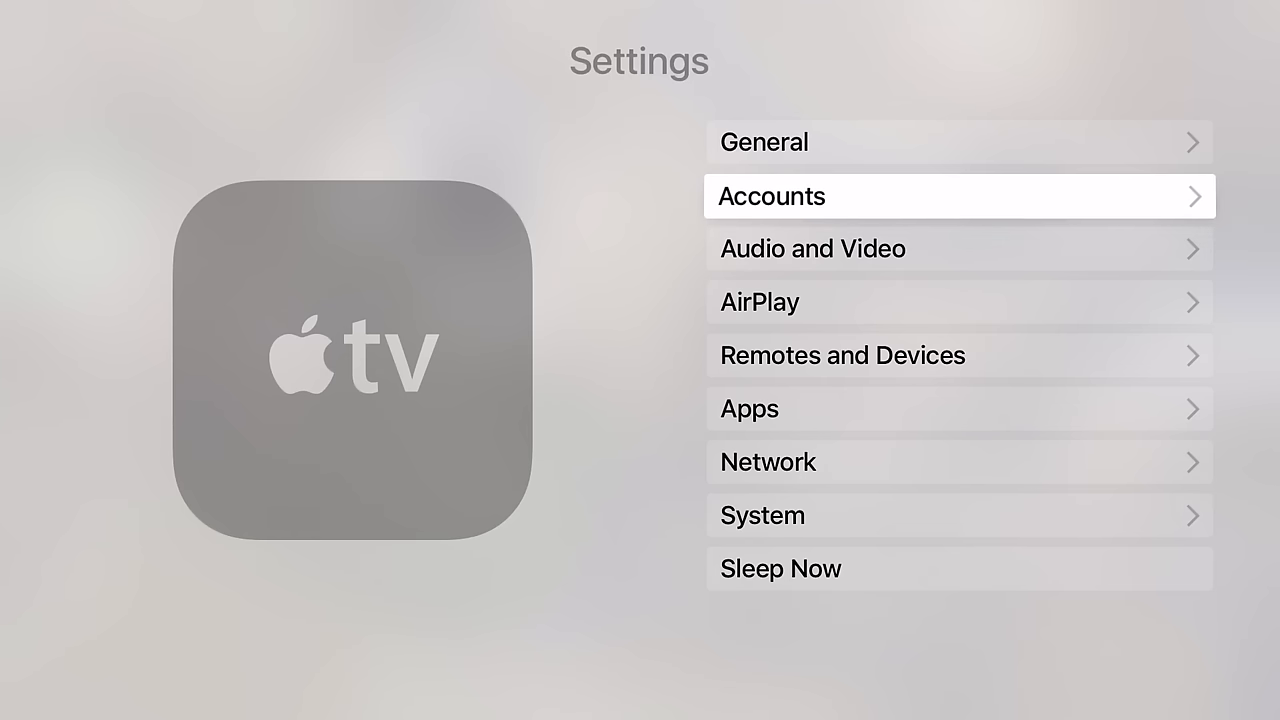
- Go into Accounts > iCloud and enable iCloud Photo Library
{"action": "left_click", "coordinate": [958, 196]}
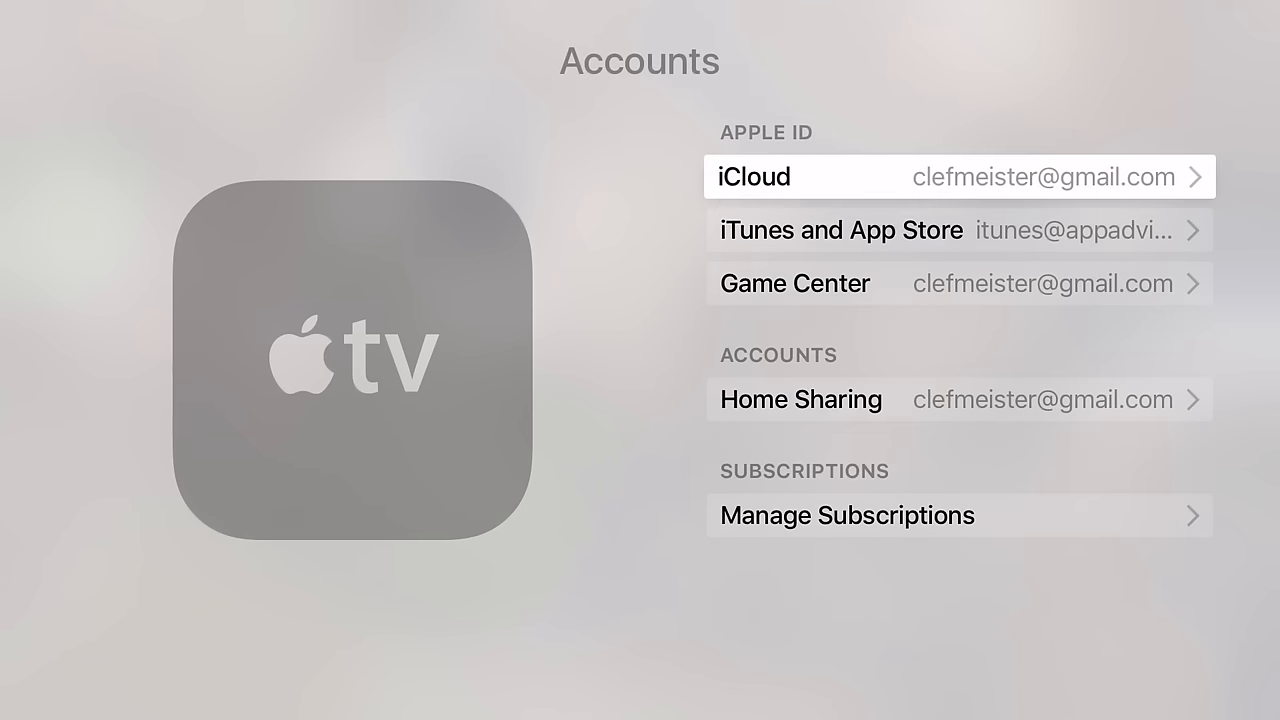
{"action": "left_click", "coordinate": [956, 176]}
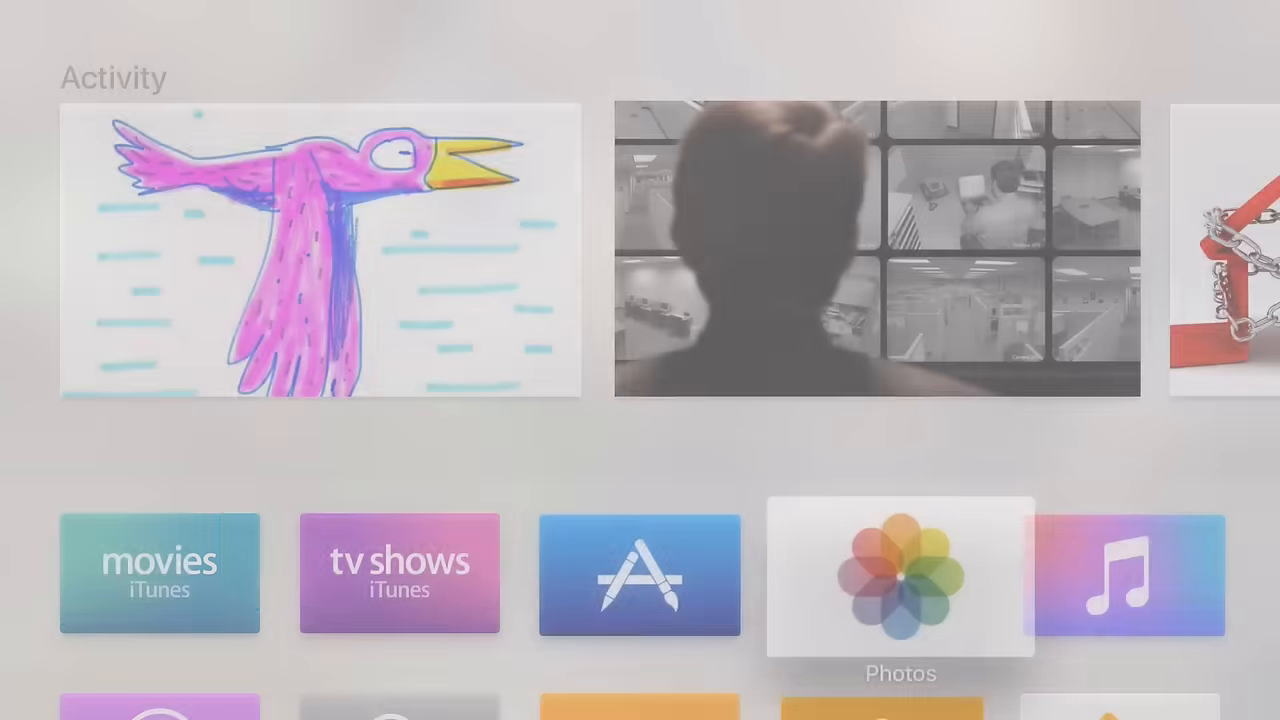
- Launch the Photos app and switch to its Shared tab
{"action": "left_click", "coordinate": [900, 578]}
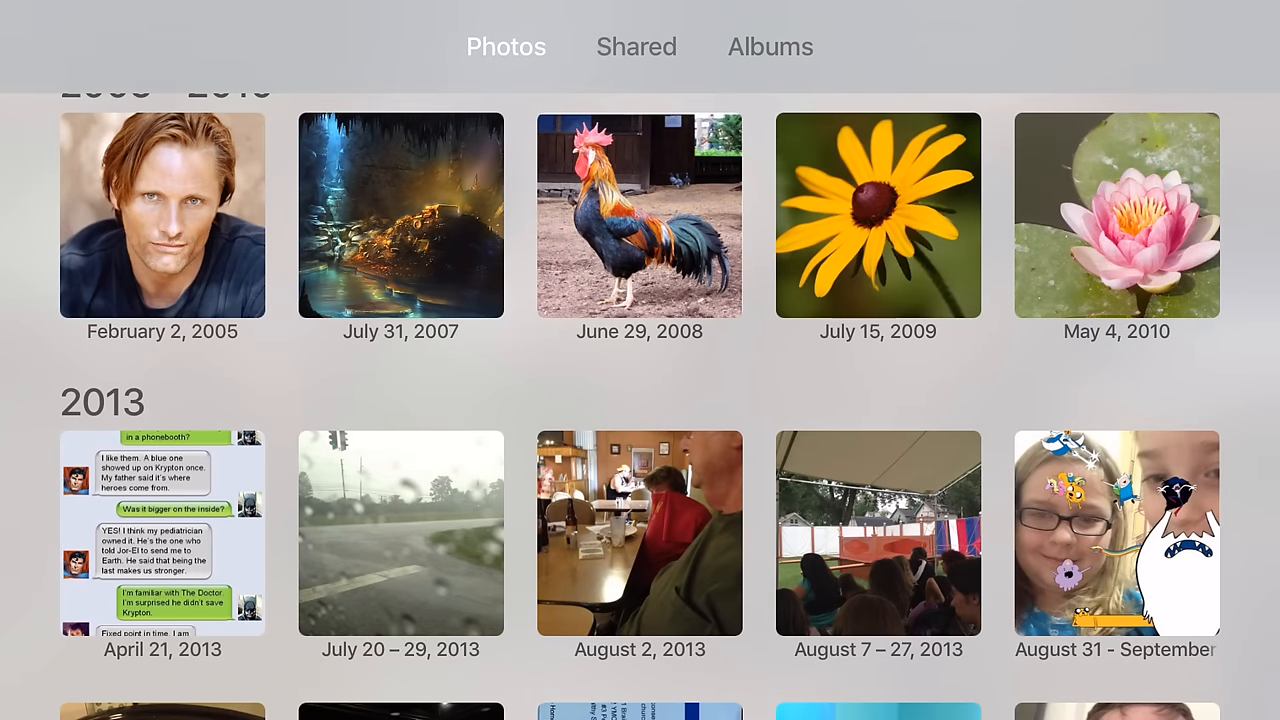
{"action": "left_click", "coordinate": [636, 46]}
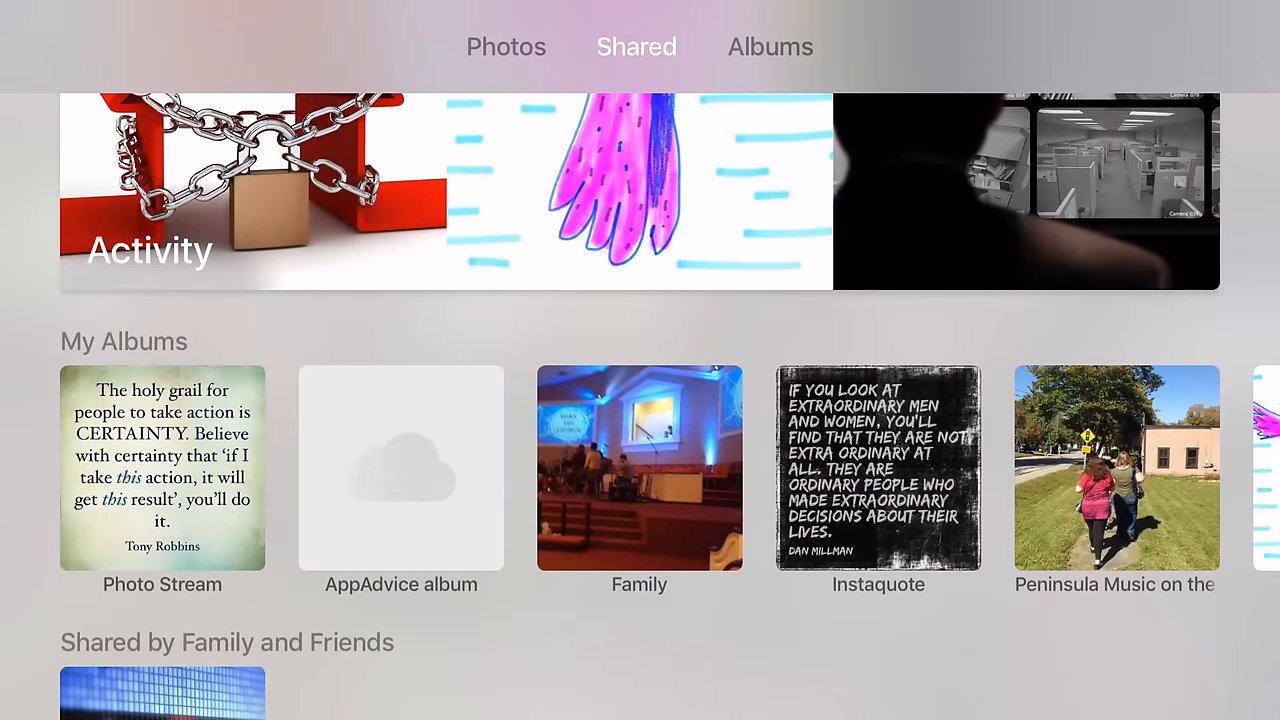
- Show the Albums tab listing All Photos, Selfies, Videos, Screenshots and Instagram
{"action": "left_click", "coordinate": [770, 48]}
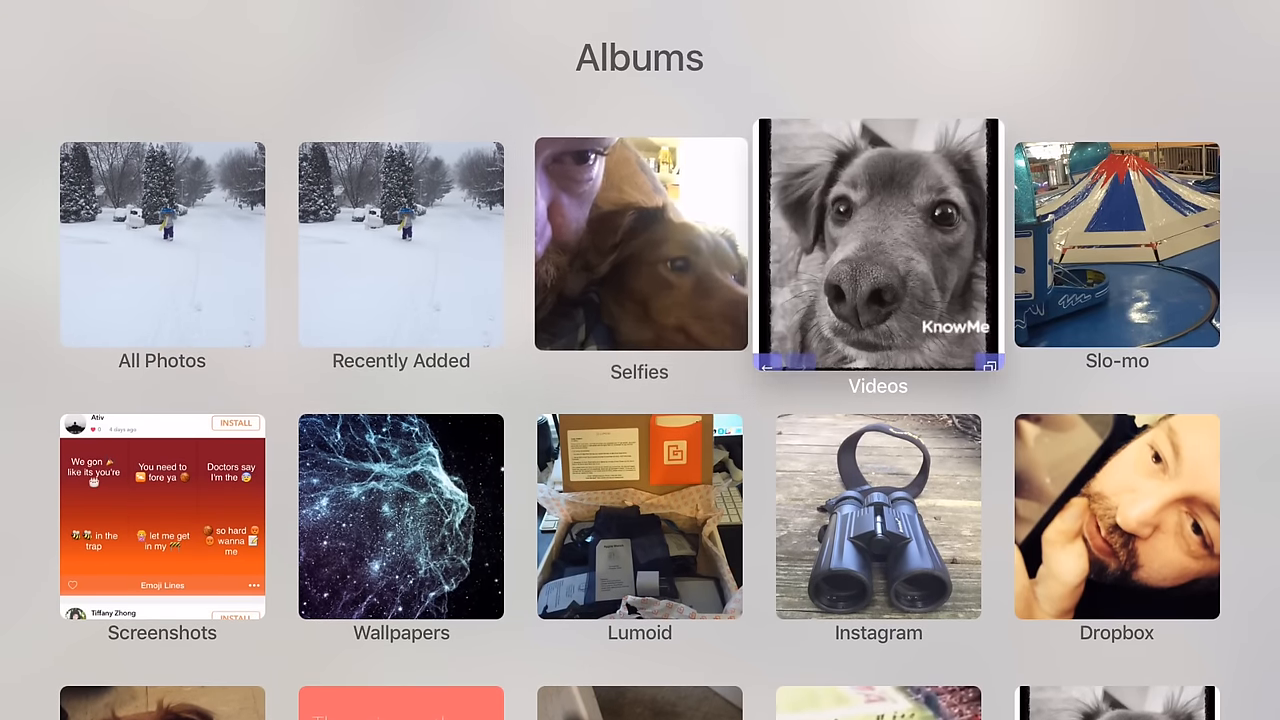
- Scroll down the Albums list to reveal Test Album, Learning Quotes, Boomerang, Ditty and KnowMe
{"action": "left_click", "coordinate": [878, 244]}
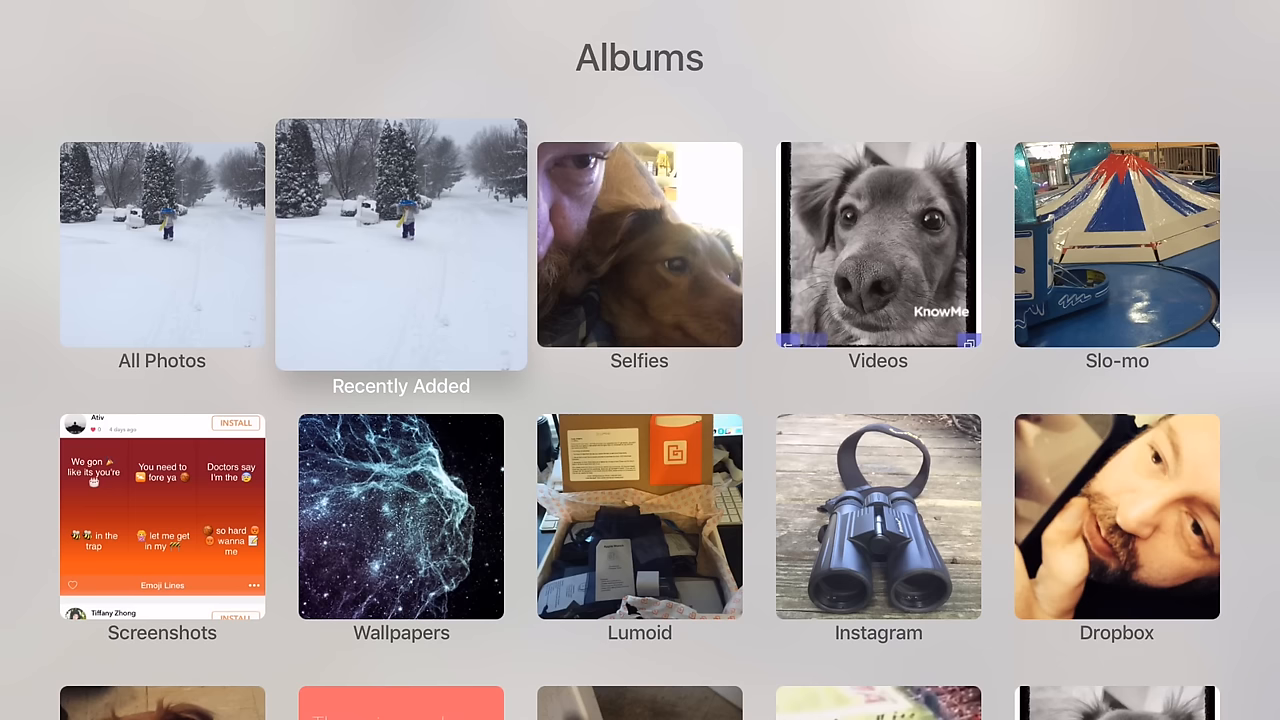
{"action": "scroll", "scroll_direction": "down", "scroll_amount": 3}
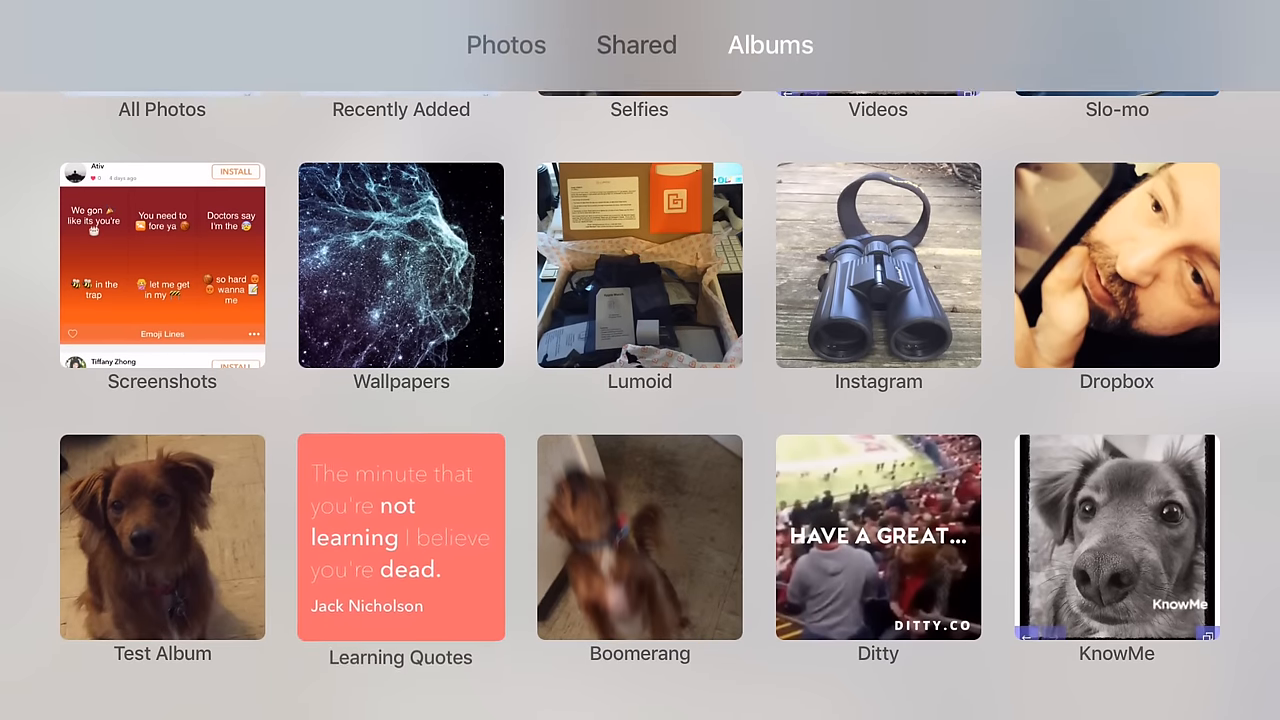
- Return via Shared to the Photos tab and scroll through the year-by-year timeline from 2005 to 2016
{"action": "left_click", "coordinate": [636, 46]}
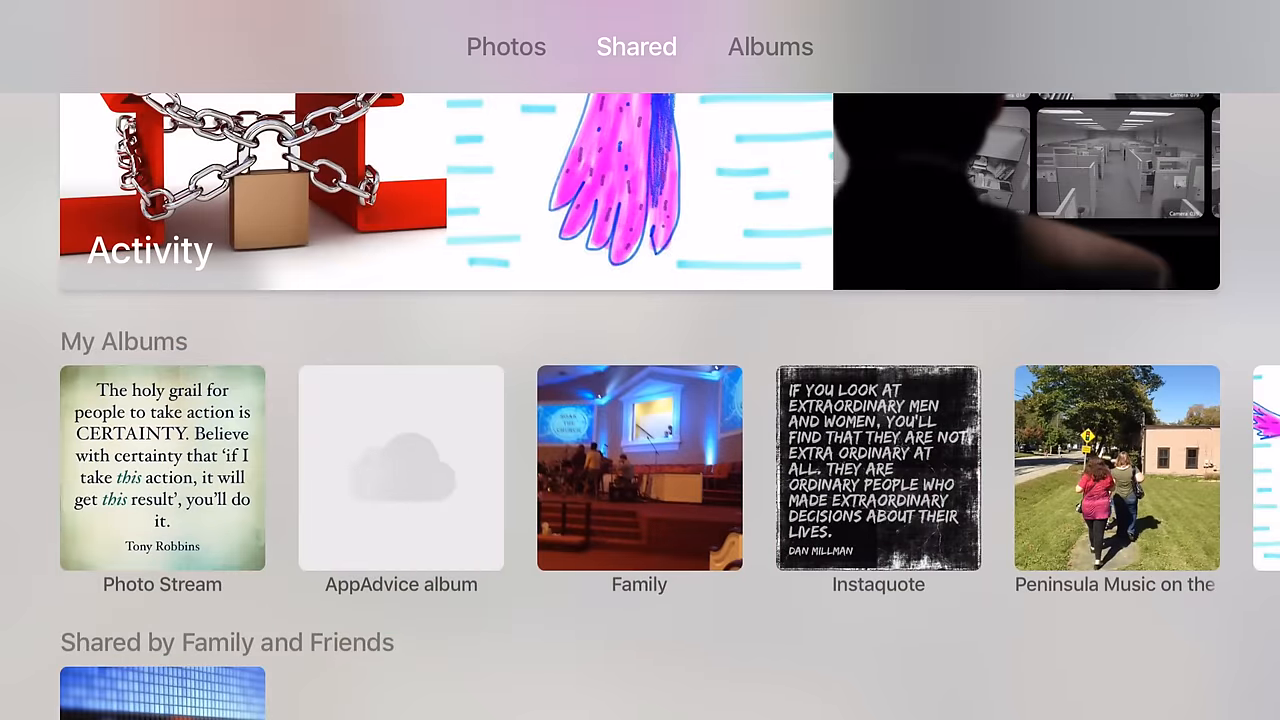
{"action": "left_click", "coordinate": [506, 46]}
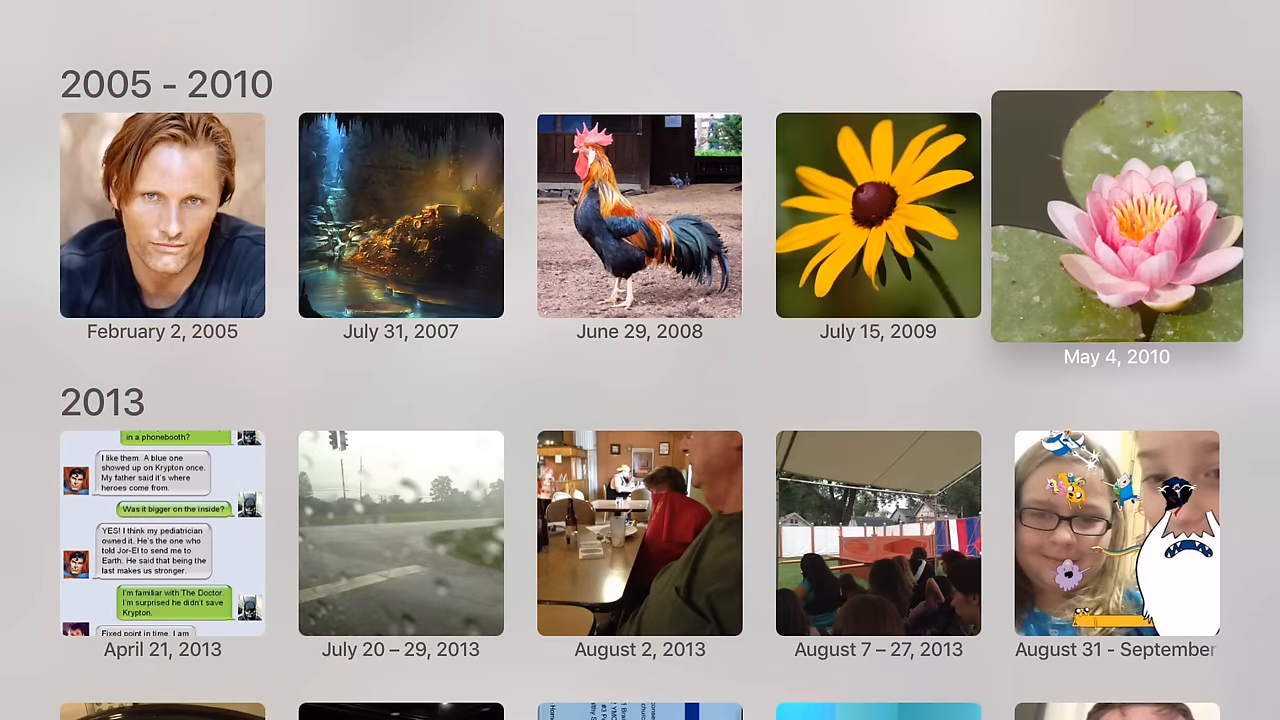
{"action": "scroll", "scroll_direction": "down", "scroll_amount": 3}
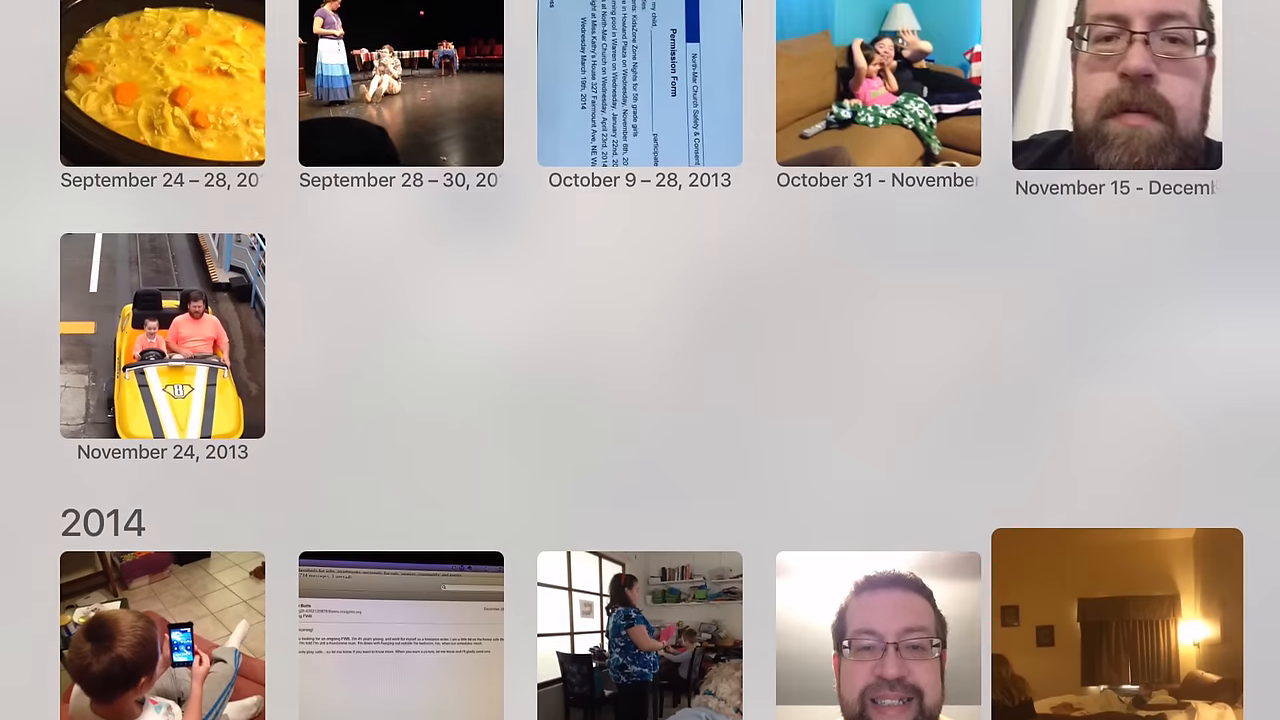
{"action": "scroll", "scroll_direction": "down", "scroll_amount": 3}
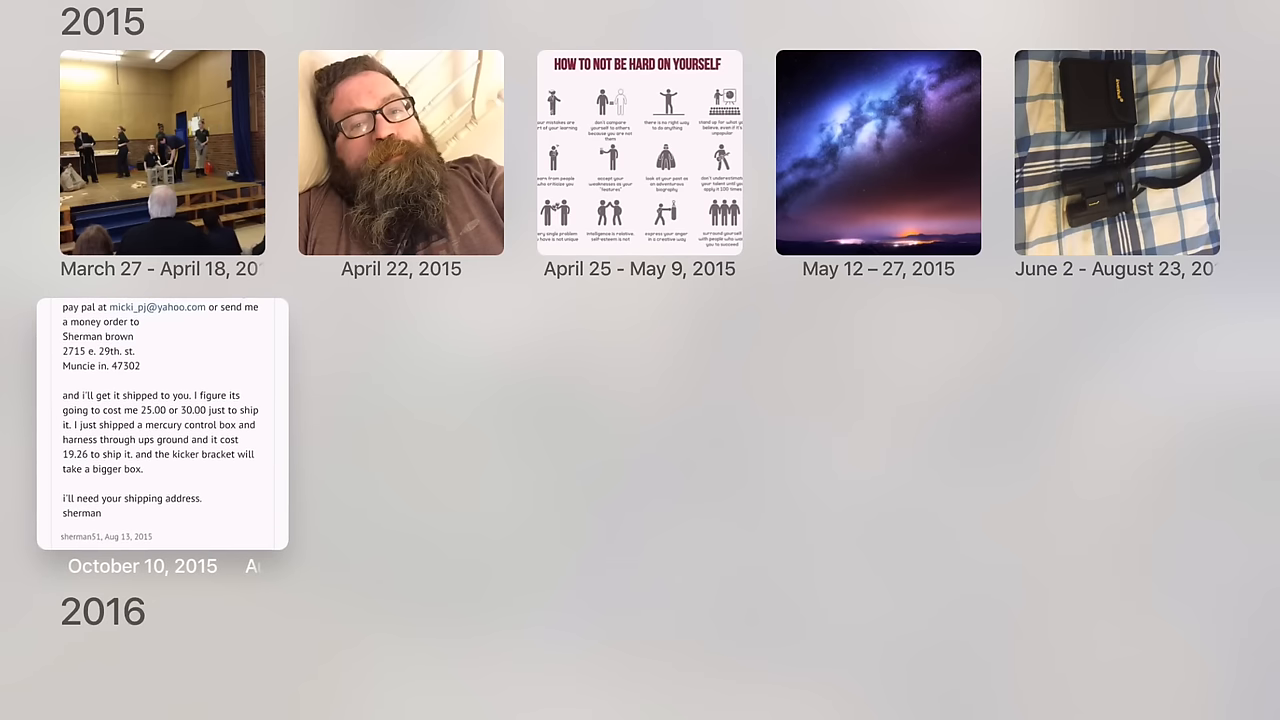
{"action": "scroll", "scroll_direction": "down", "scroll_amount": 3}
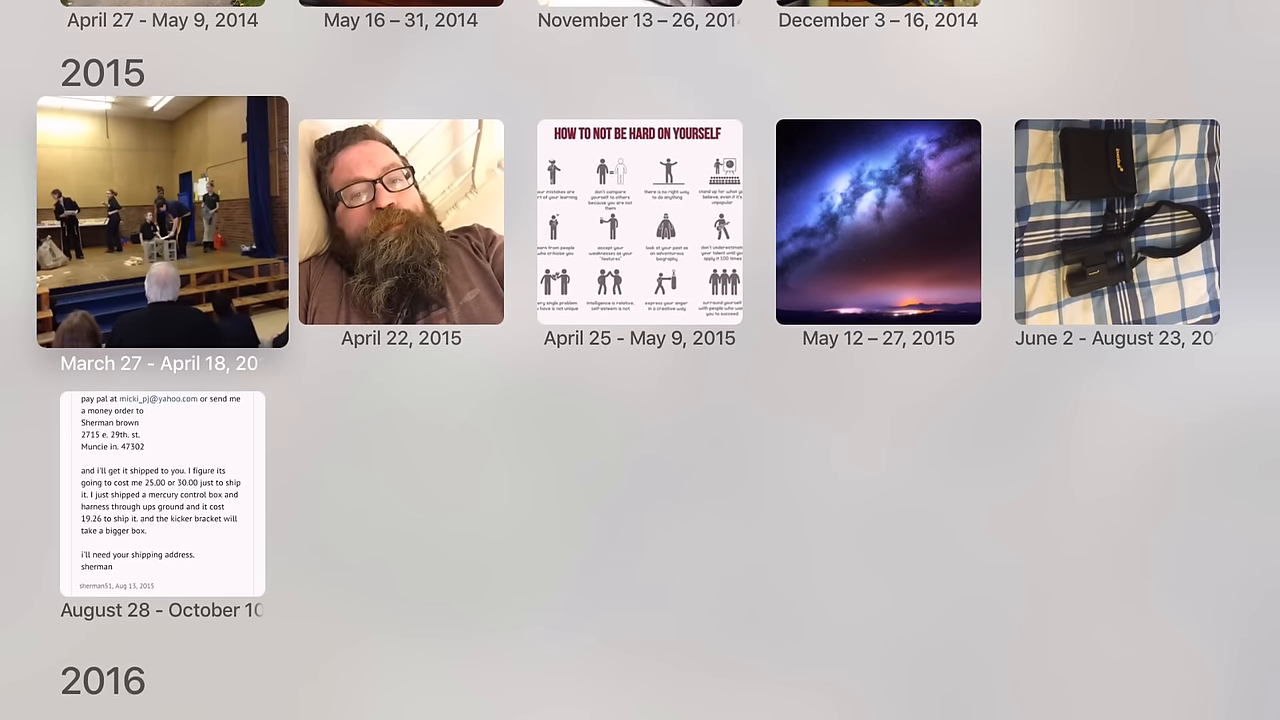
{"action": "scroll", "scroll_direction": "down", "scroll_amount": 3}
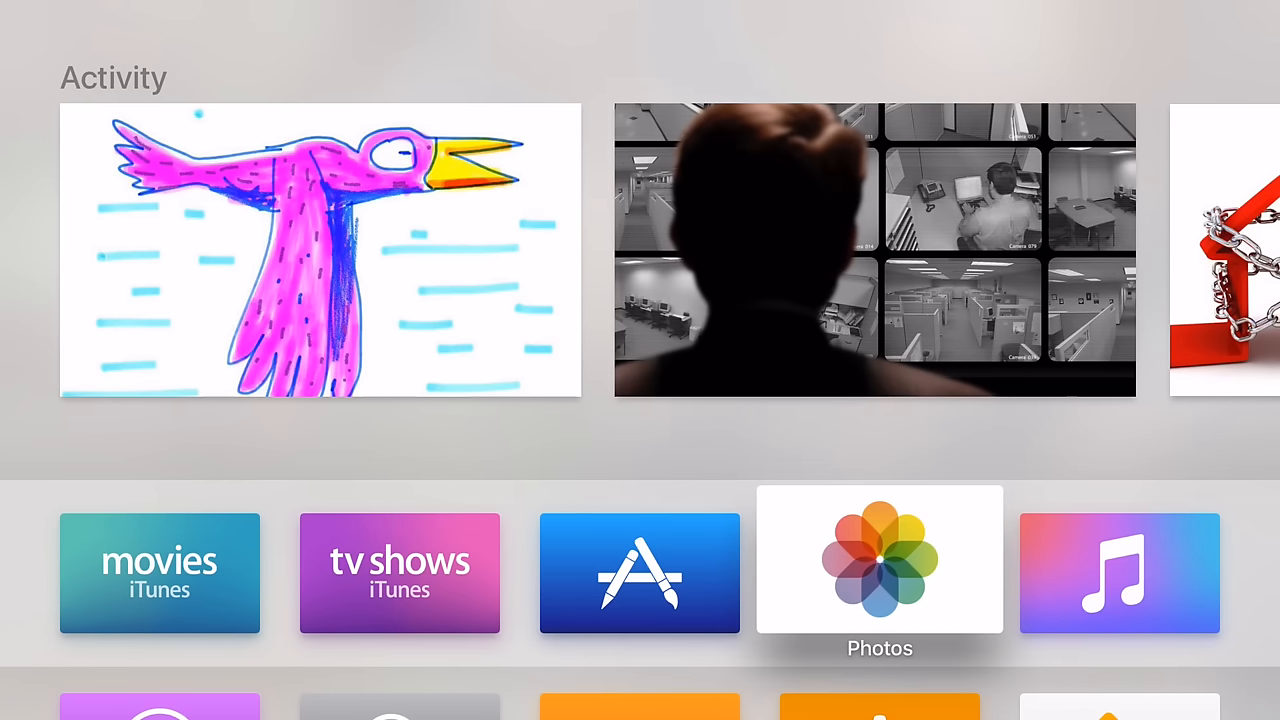
- Relaunch Photos from the Home Screen onto the 2005–2010 and 2013 year library
{"action": "left_click", "coordinate": [880, 560]}
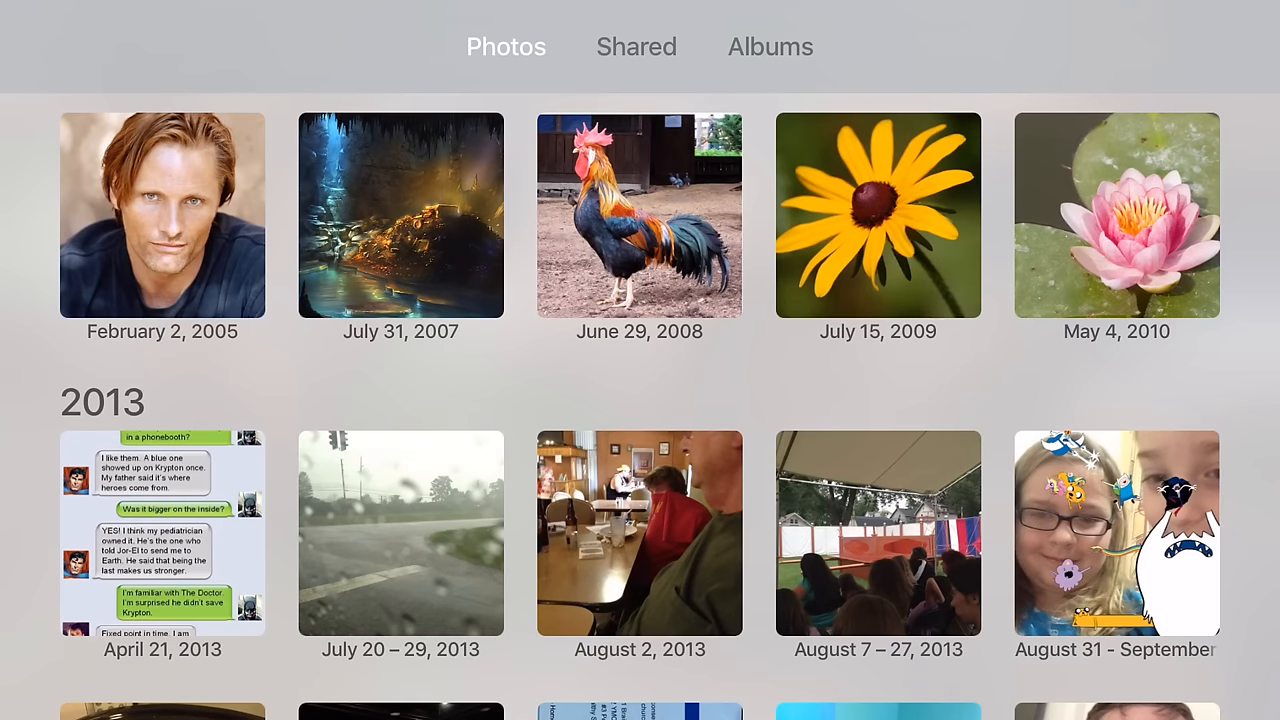